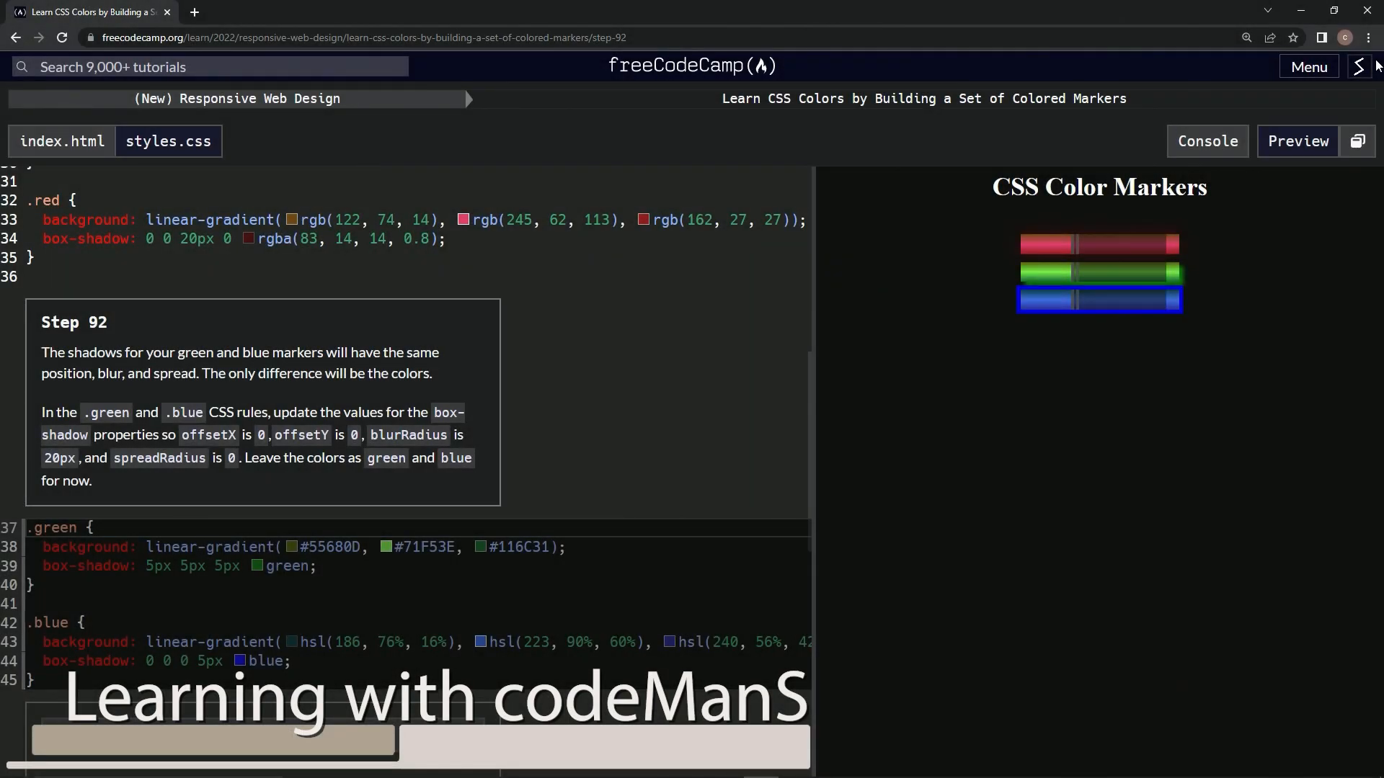
mouse_move(276, 127)
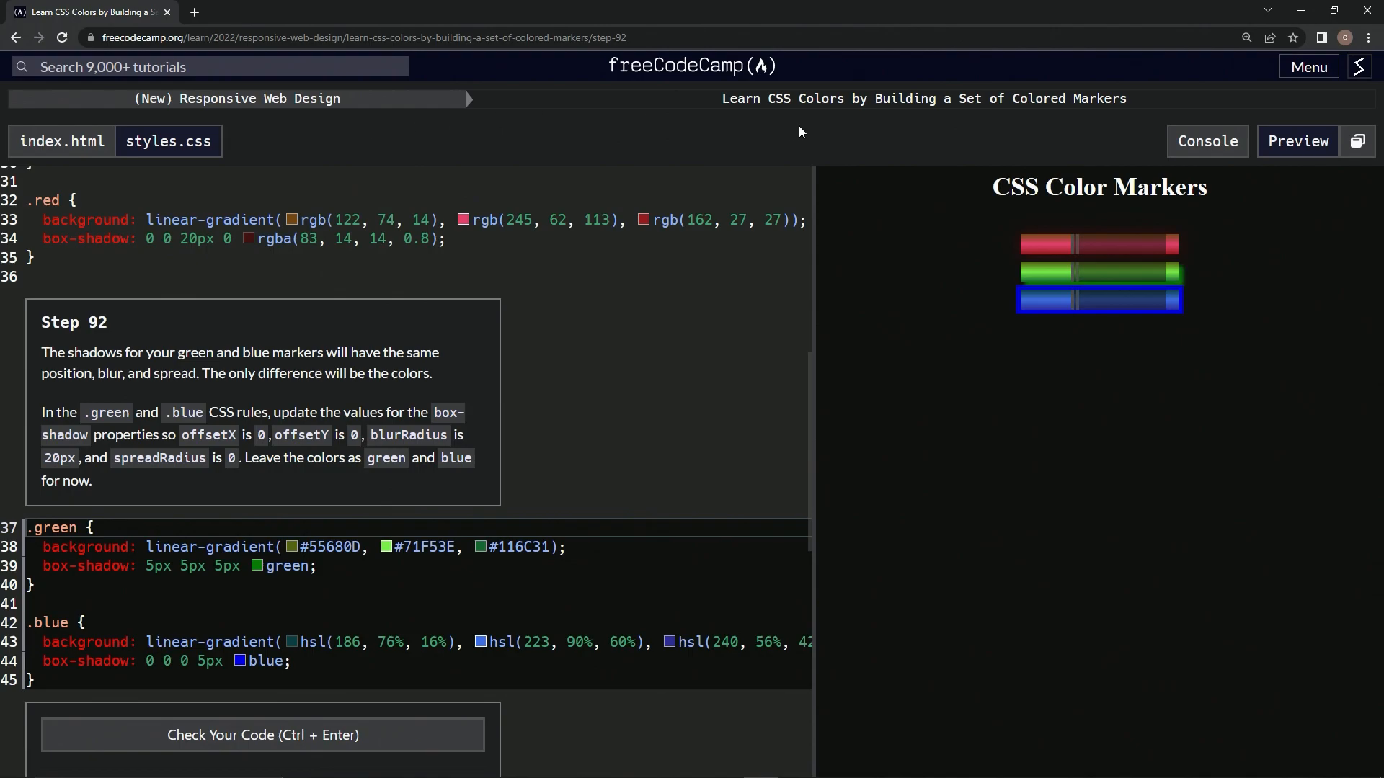
mouse_move(806, 139)
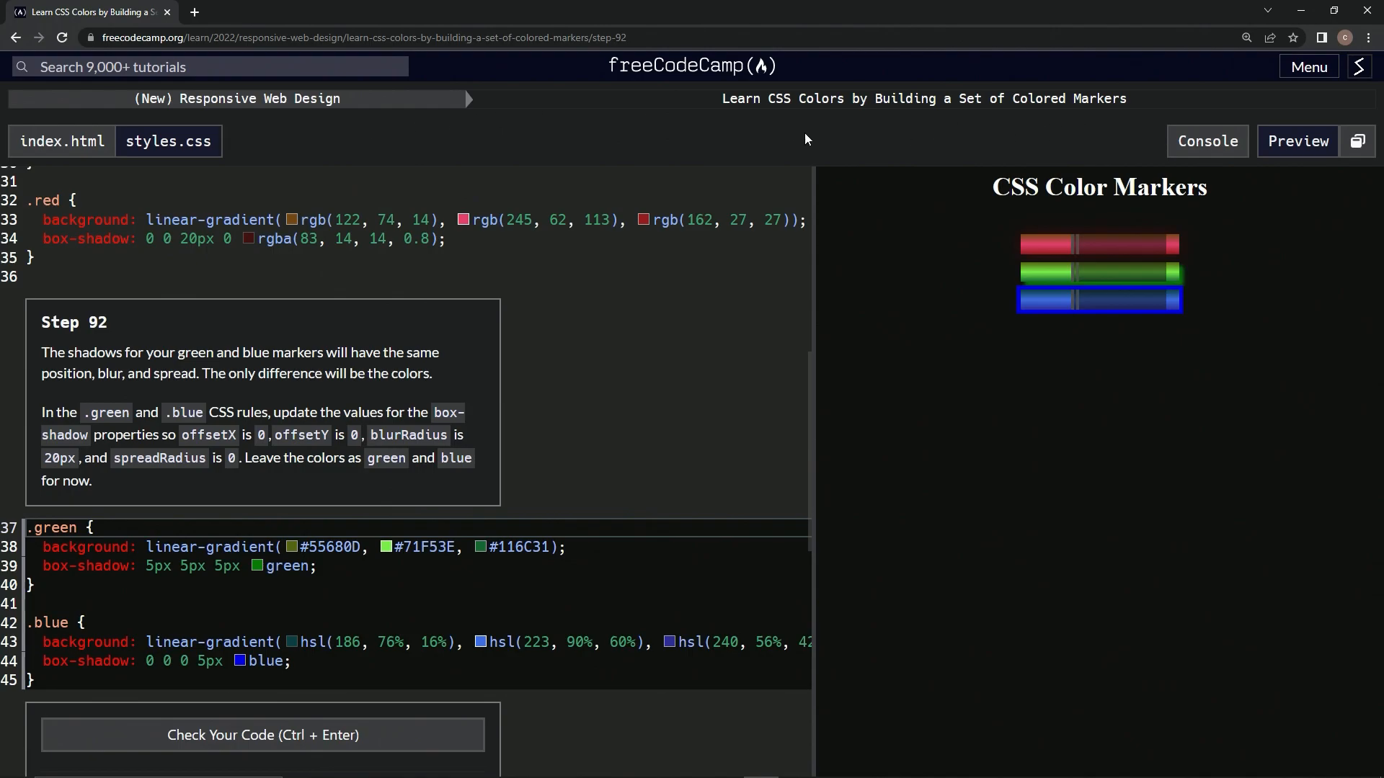
mouse_move(113, 345)
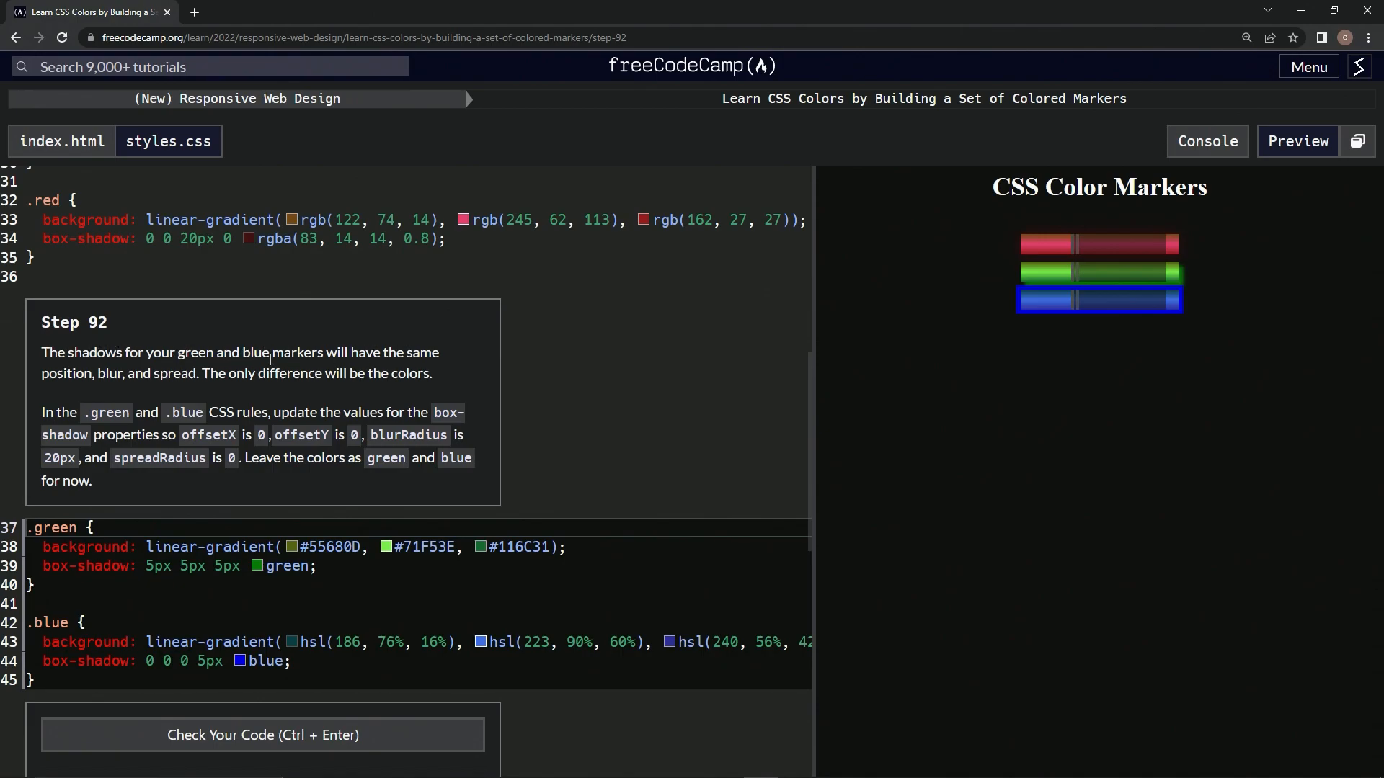
mouse_move(356, 391)
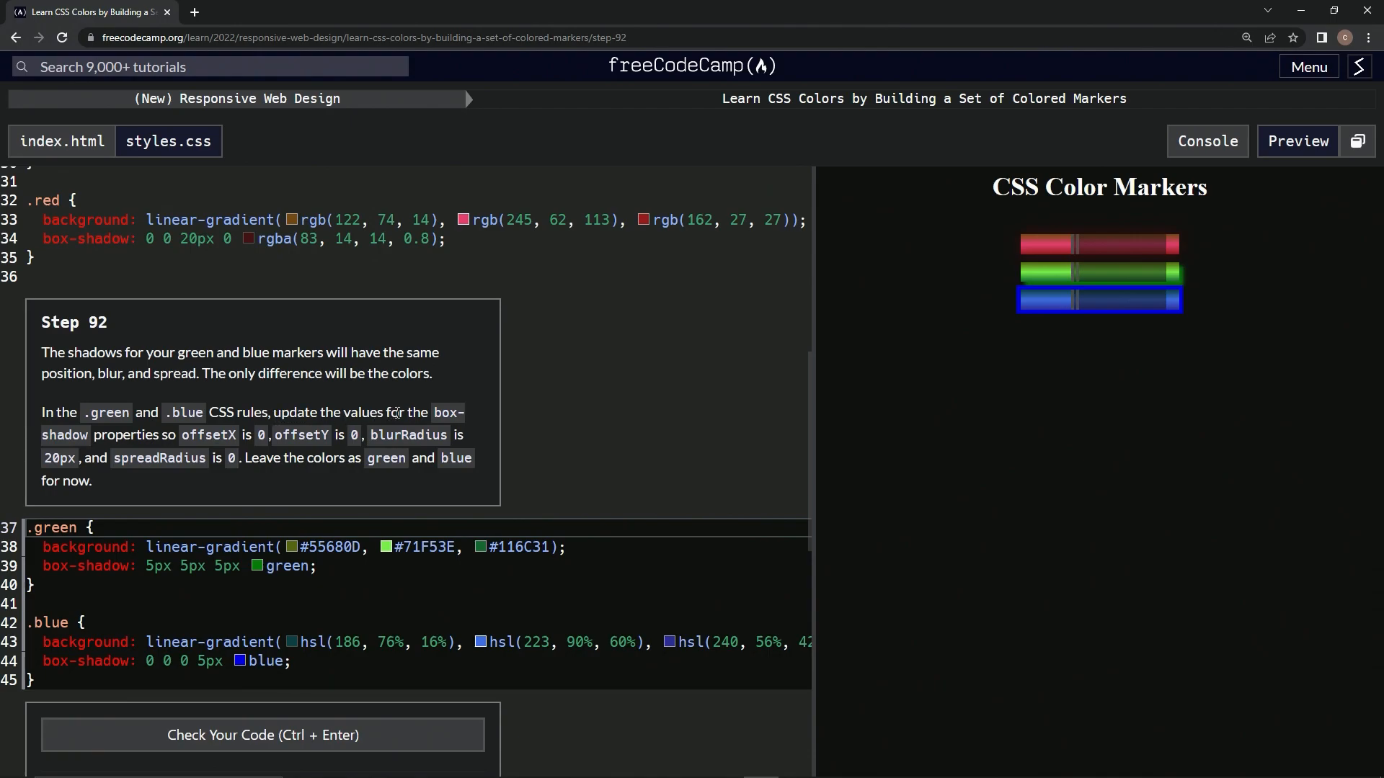
mouse_move(312, 435)
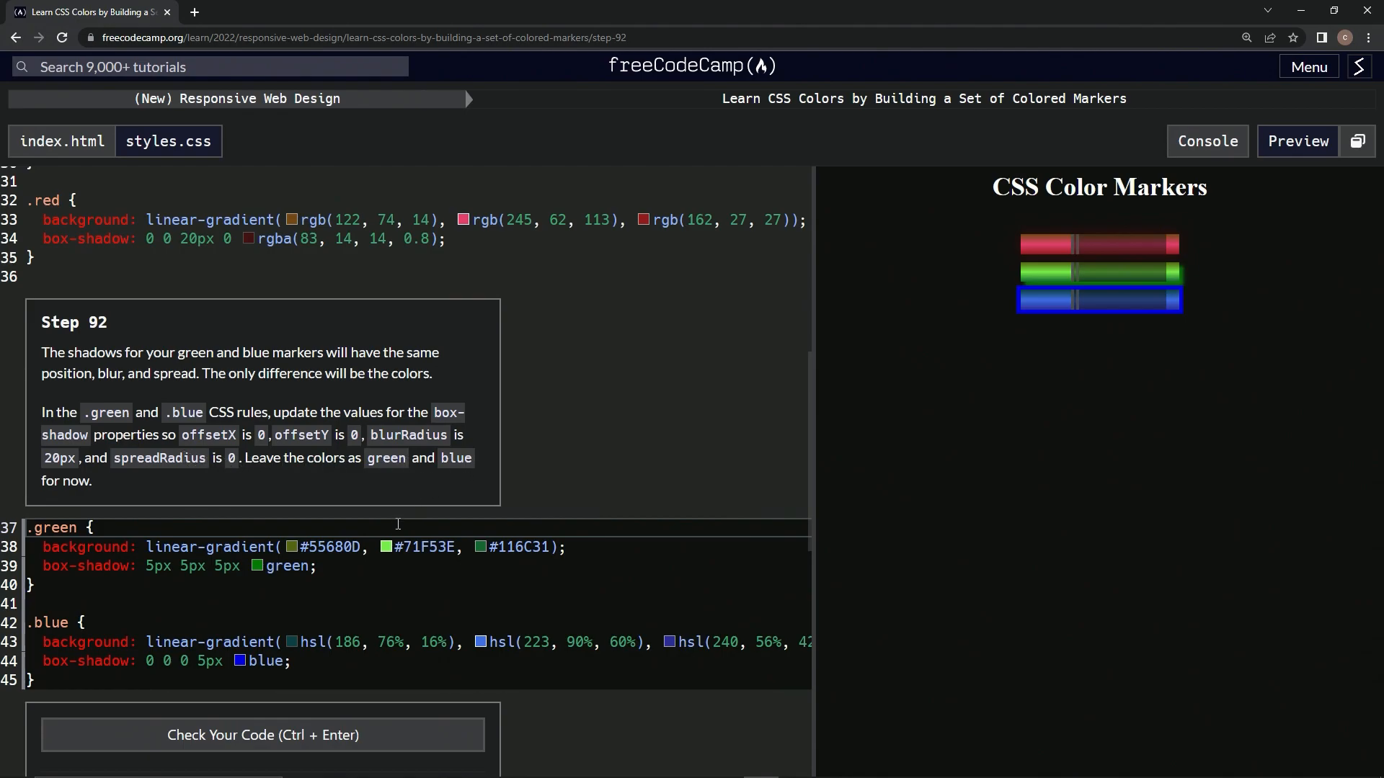
Set the green marker's shadow to 0 0 20px 0, then select the blue shadow's old values.
double_click(156, 565)
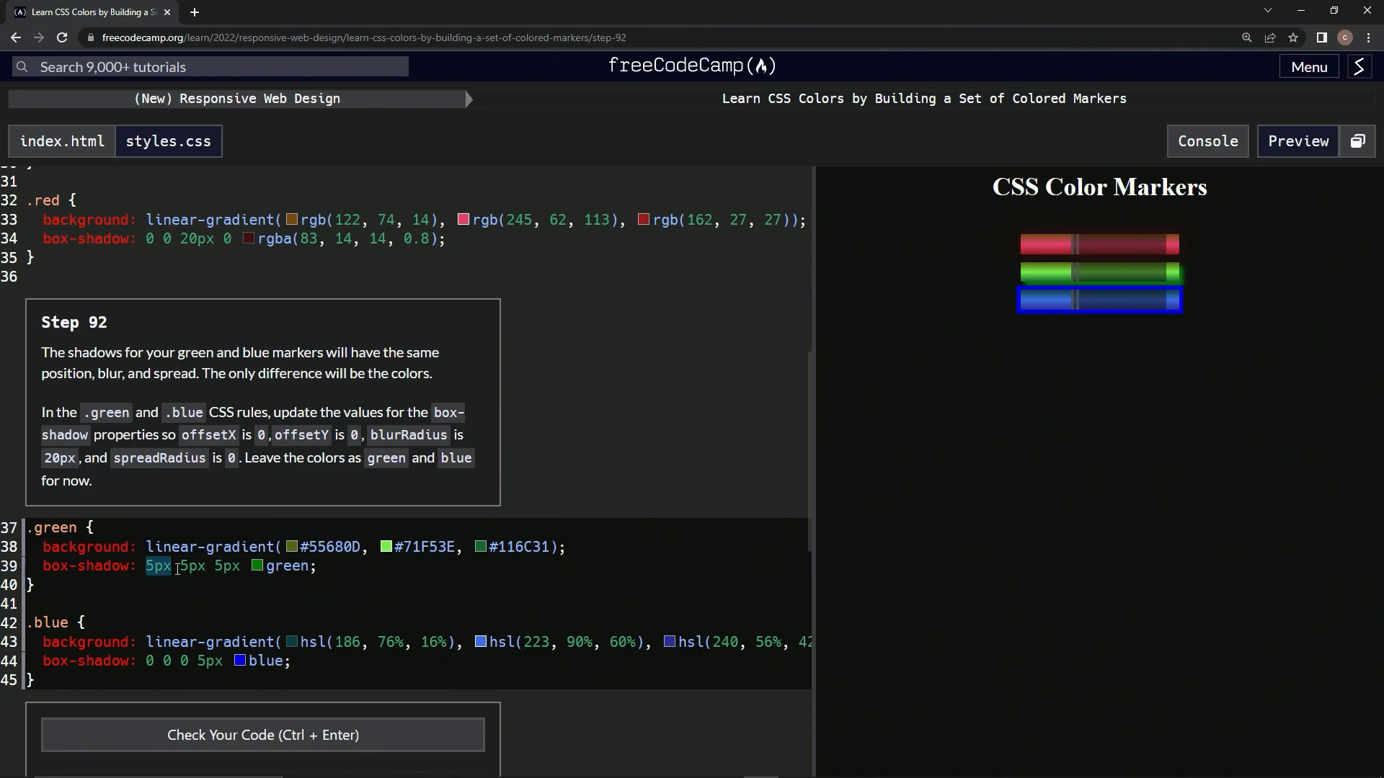
drag(146, 566, 240, 566)
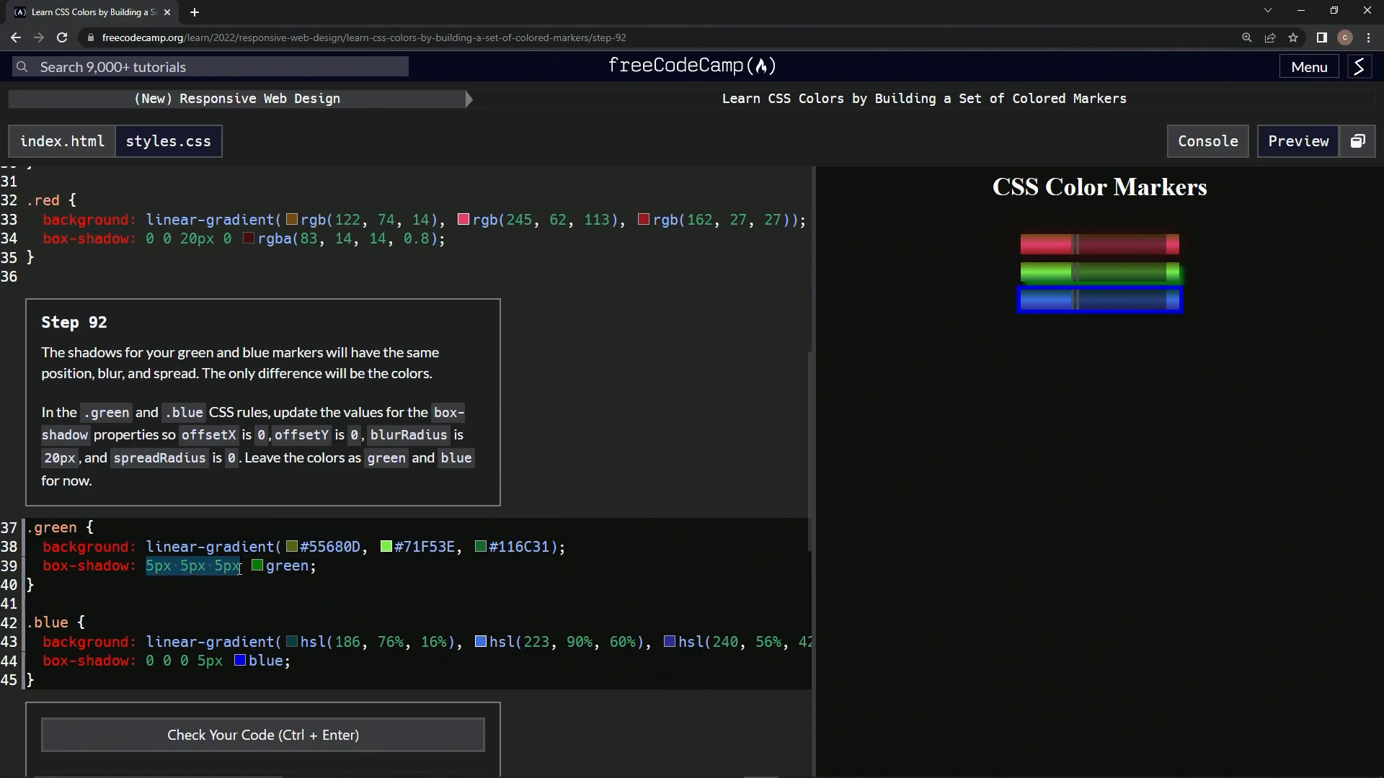
text(0 0)
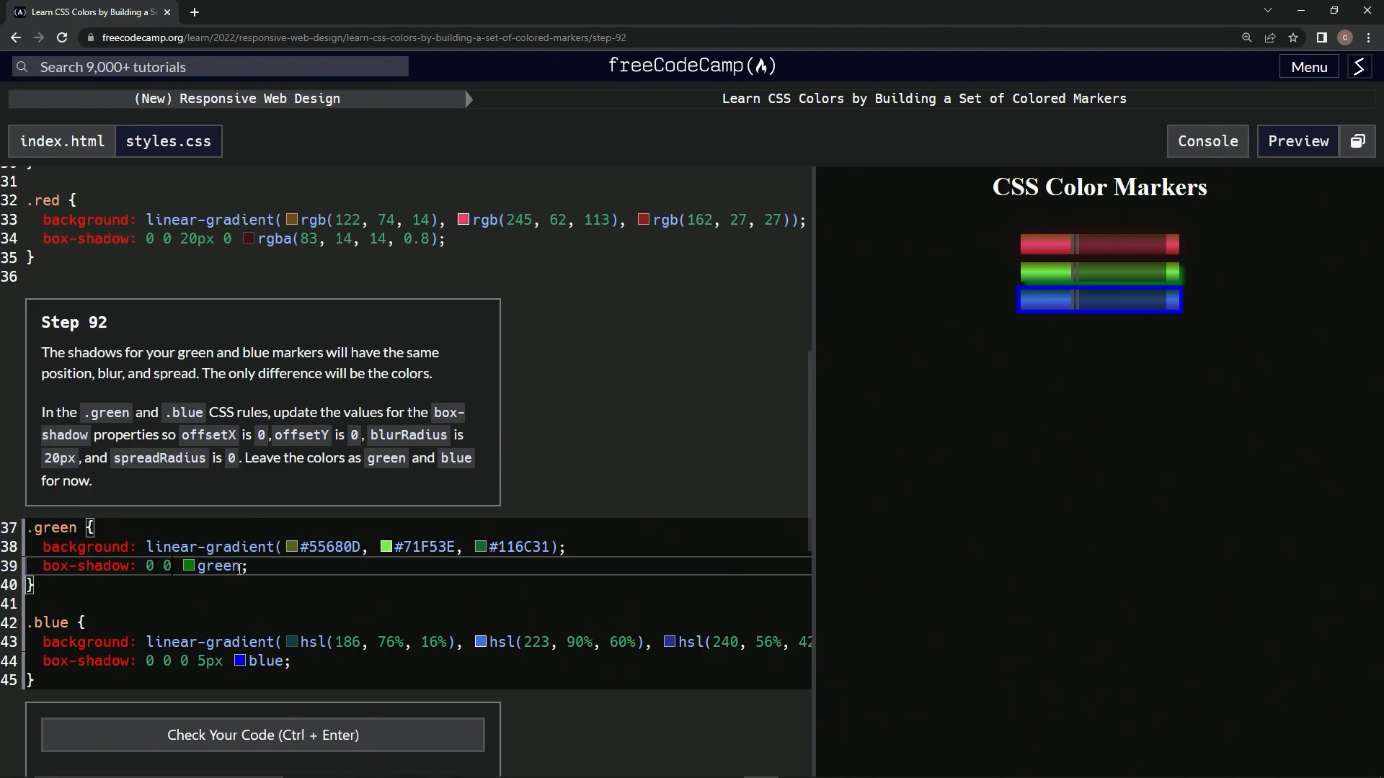
text(20)
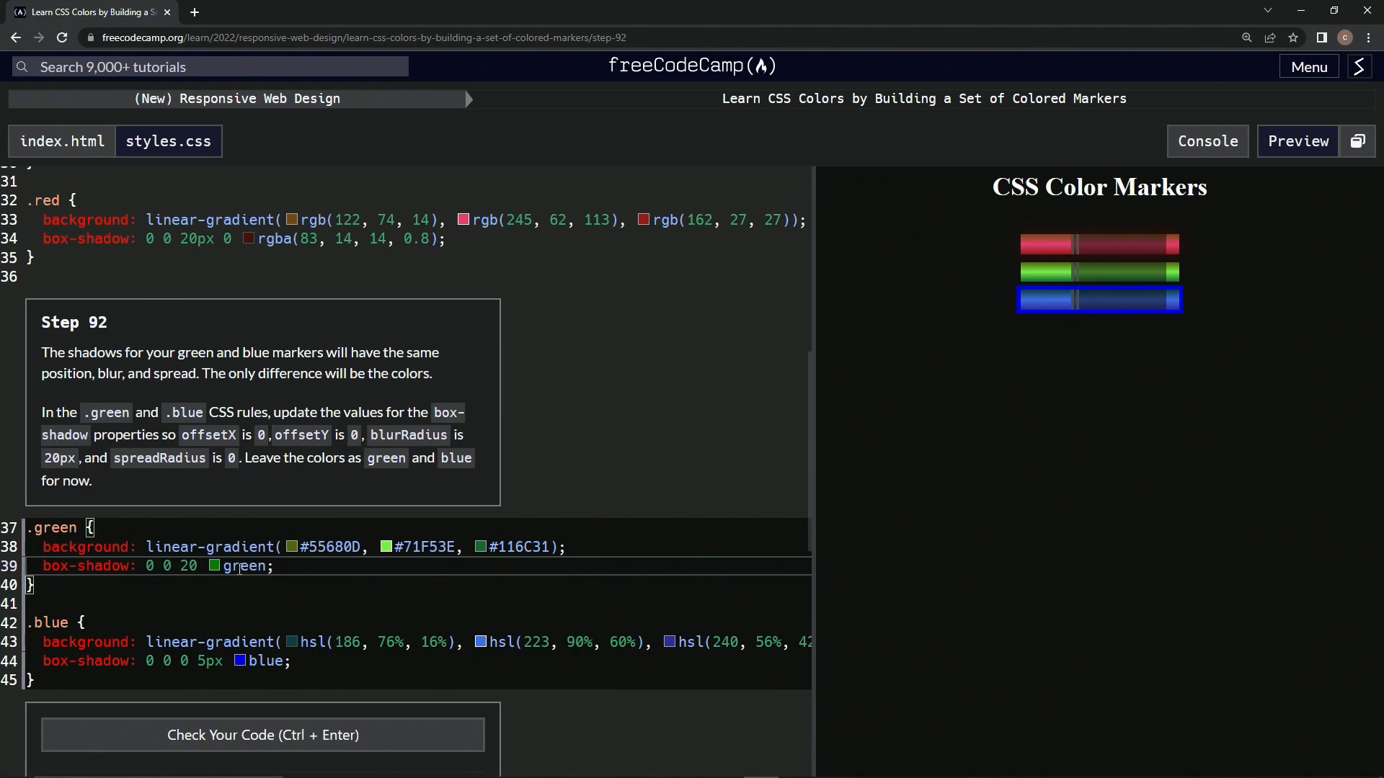
text(px 0)
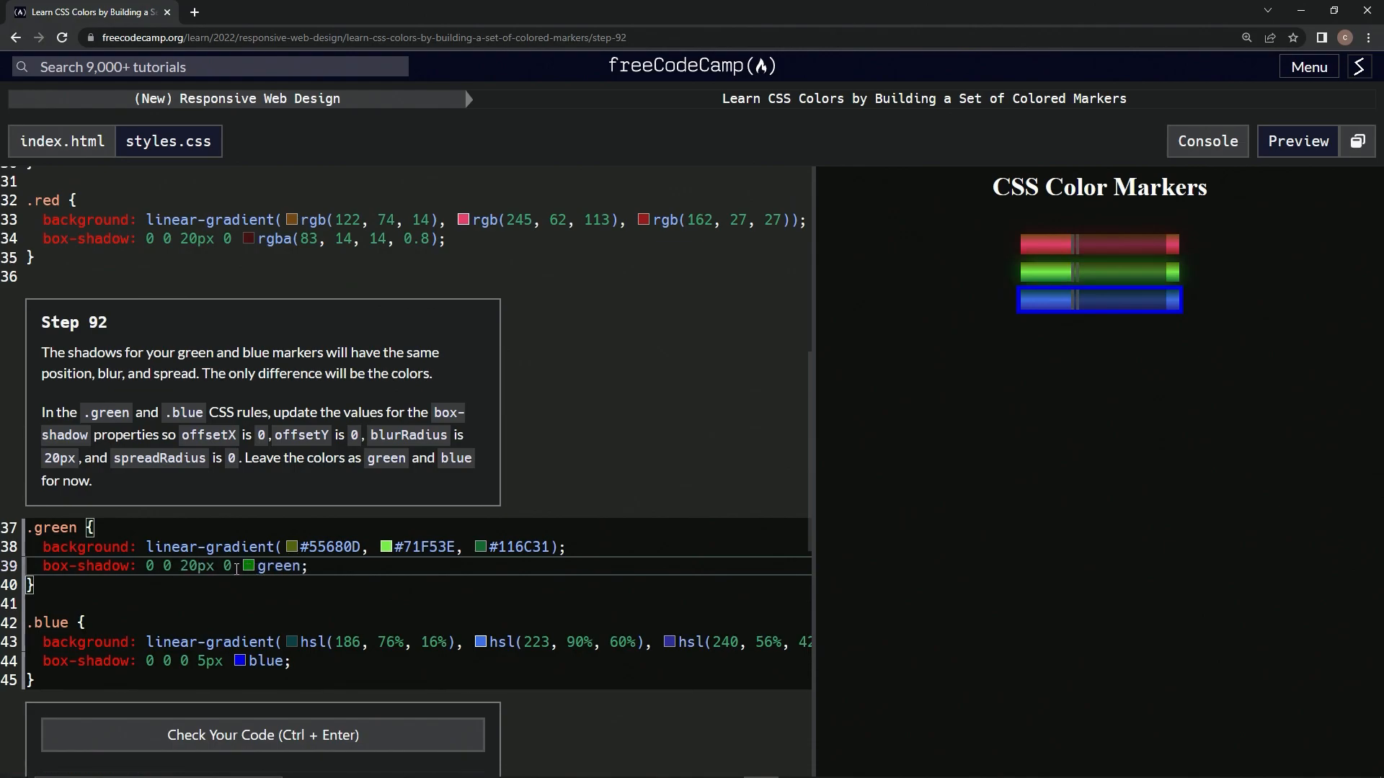
drag(145, 566, 231, 566)
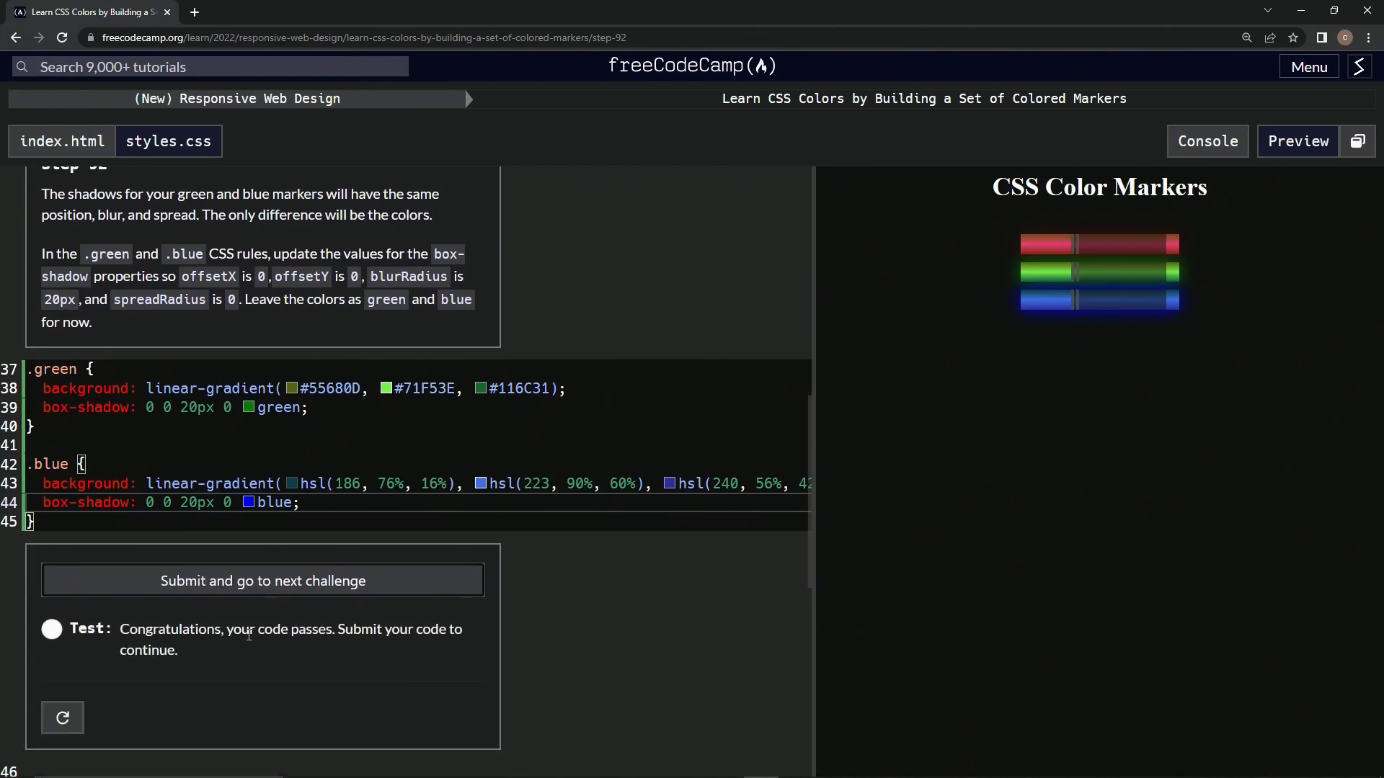
Submit the passing Step 92 code and move on to Step 93.
click(262, 581)
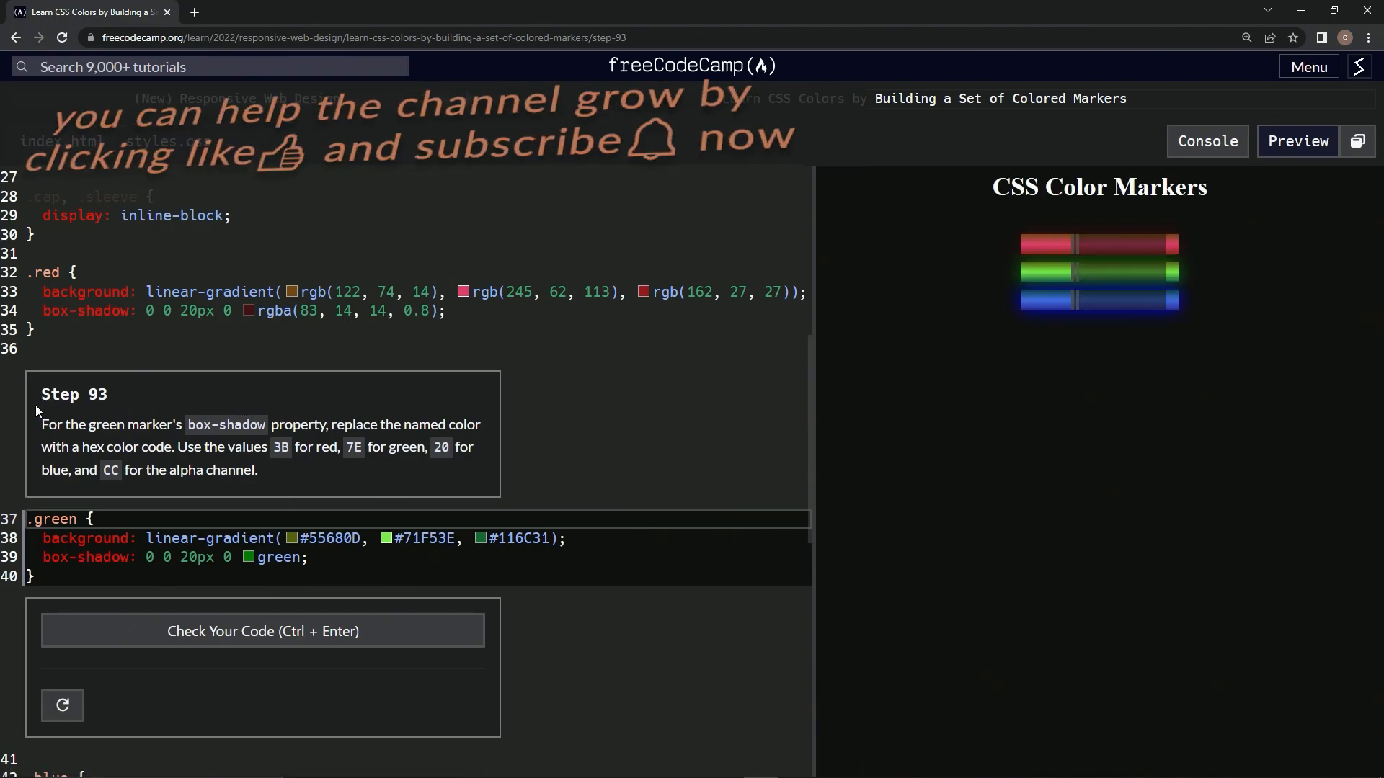
mouse_move(636, 406)
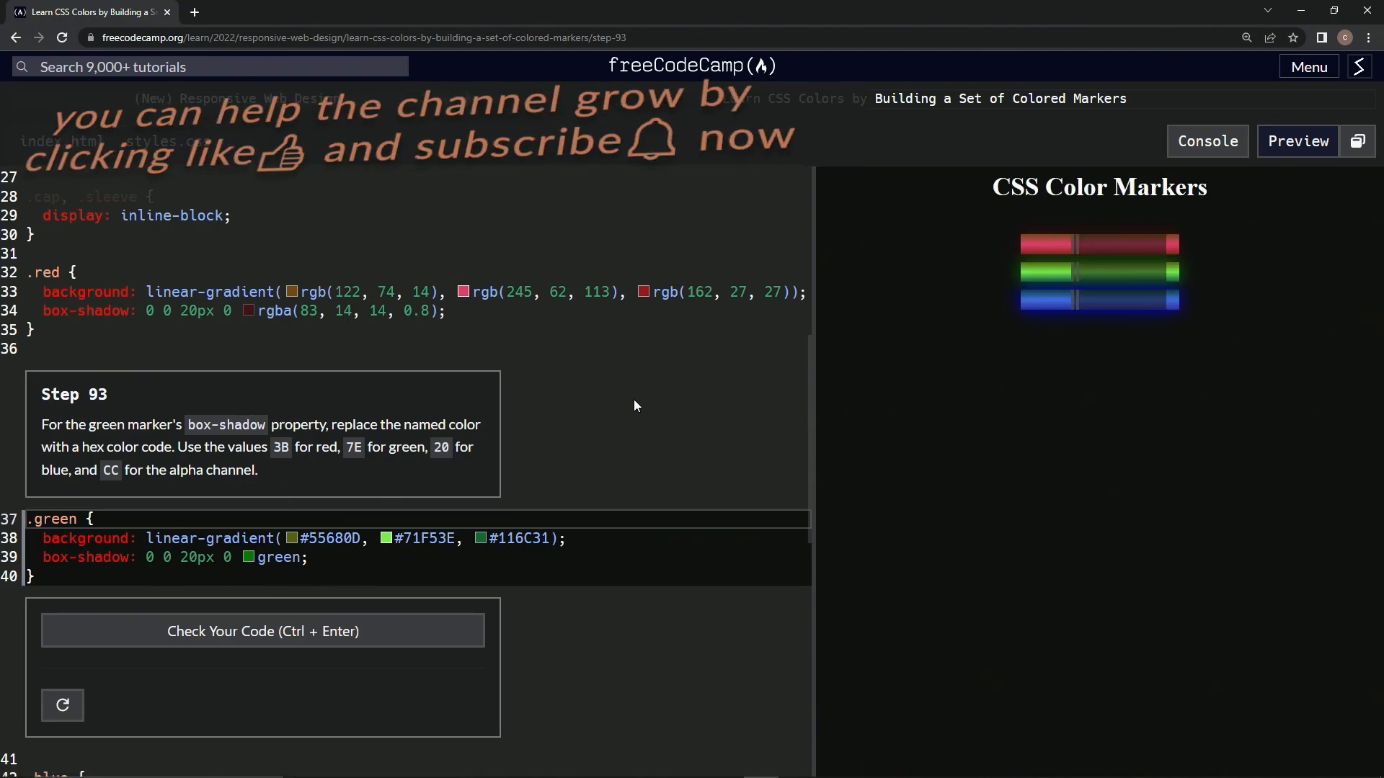